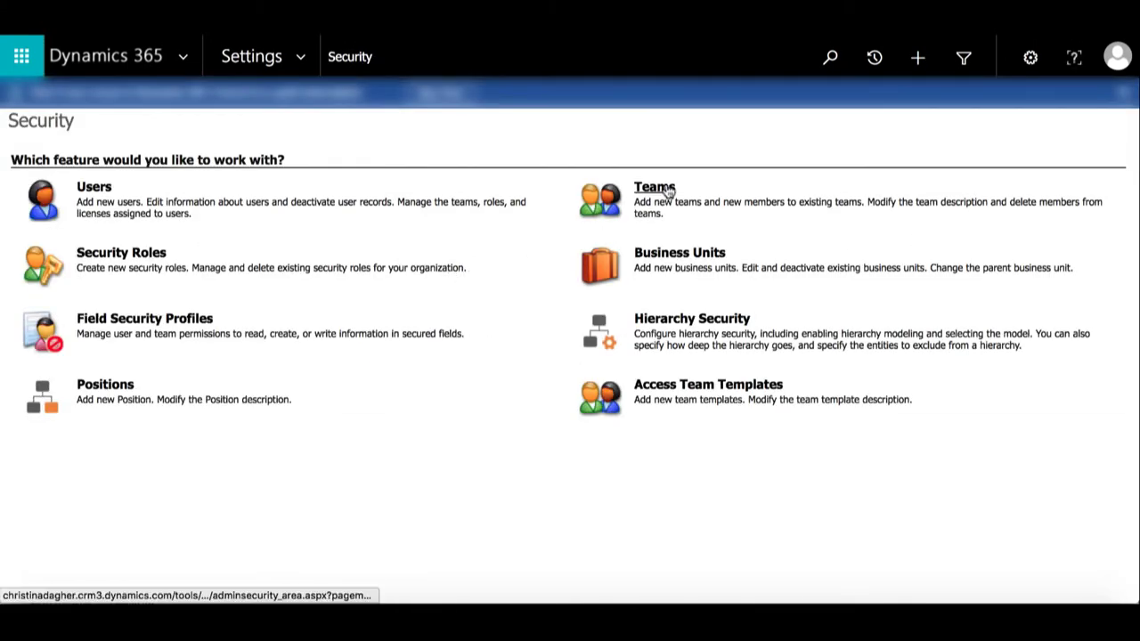
# - From the Security Teams list, start a new team record
pyautogui.click(653, 188)
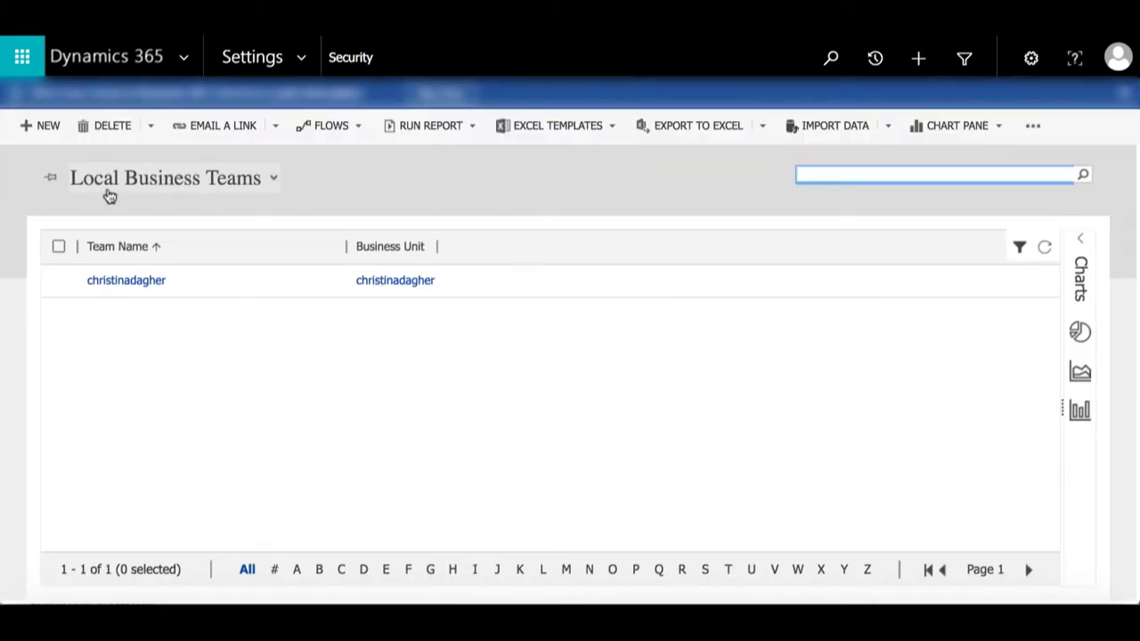
pyautogui.click(39, 124)
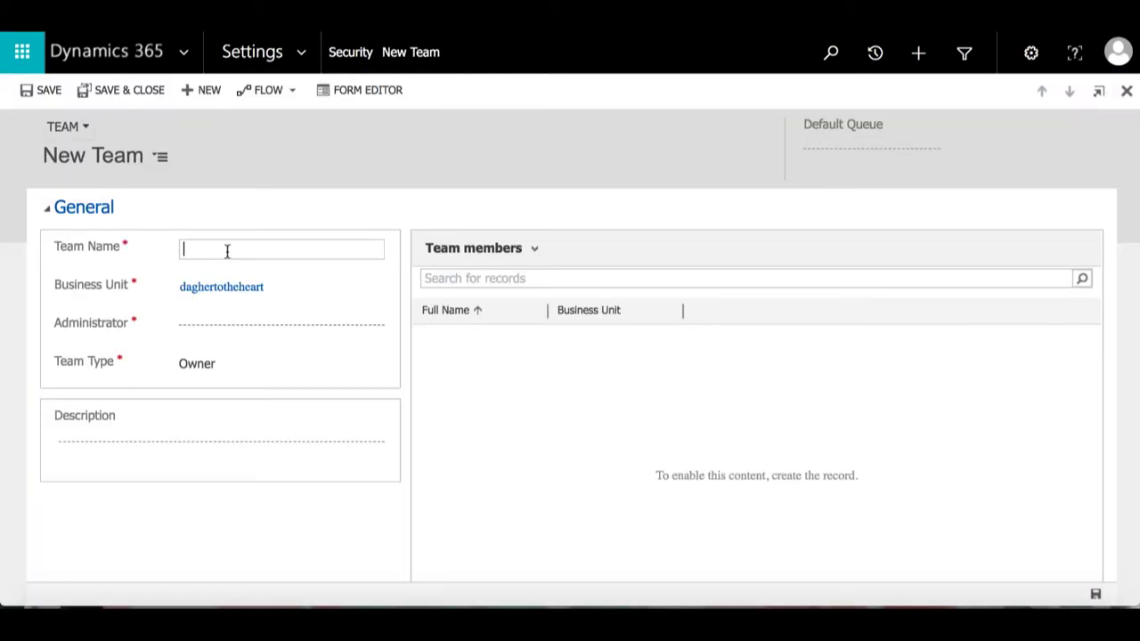
# - Save owner team 'Tester' in CRM Dynamics with an administrator, then enter member Christina
pyautogui.write('Tester')
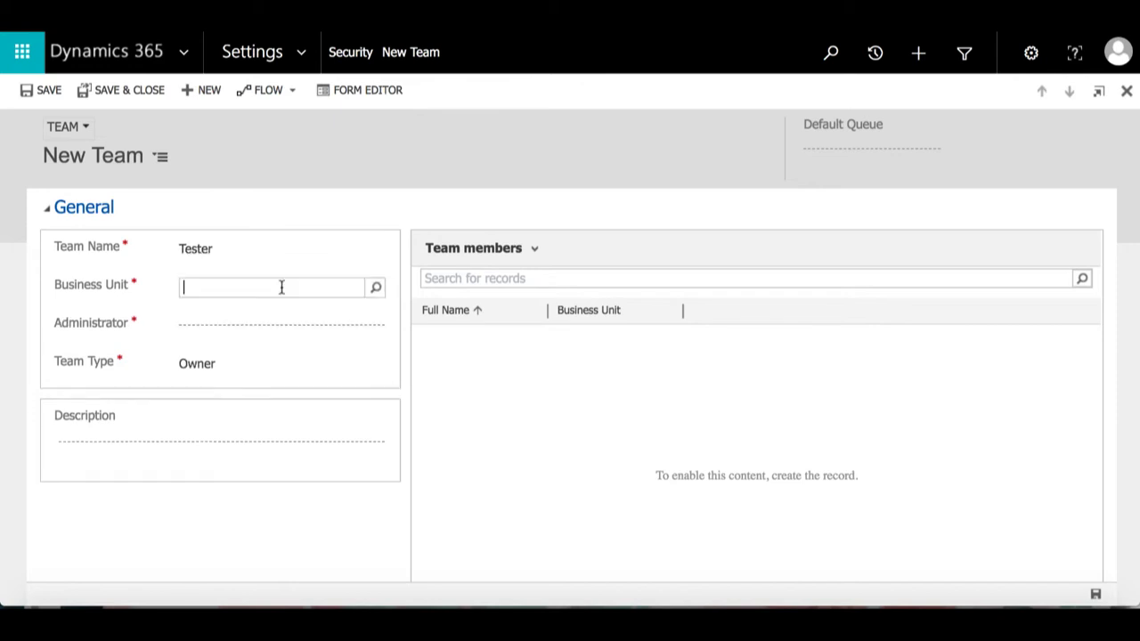
pyautogui.write('CRM Dynamics')
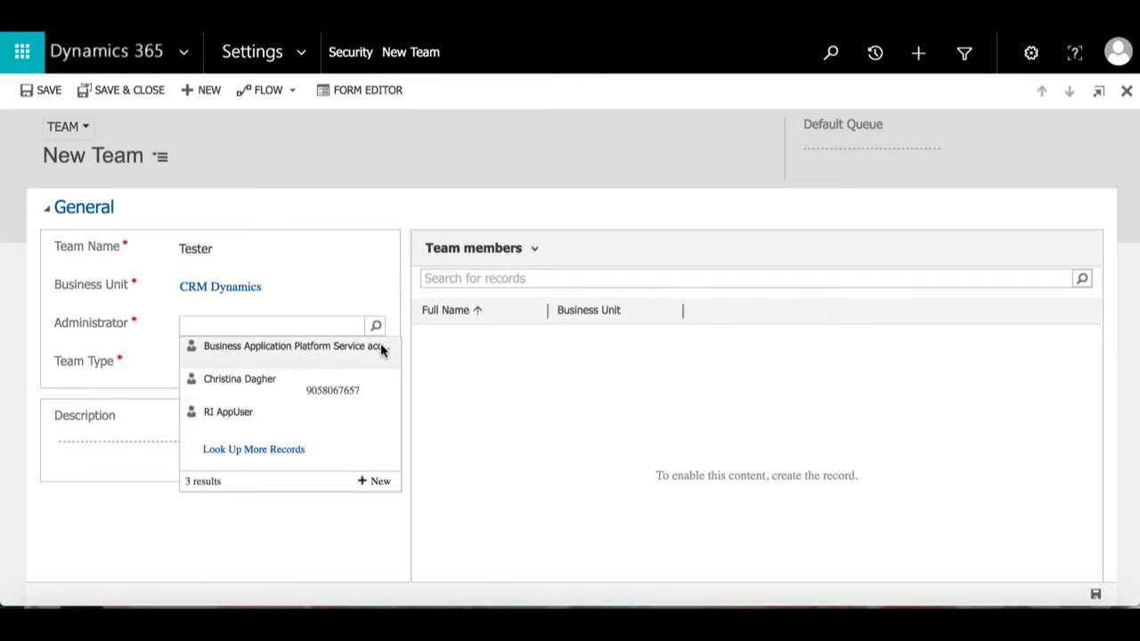
pyautogui.click(239, 378)
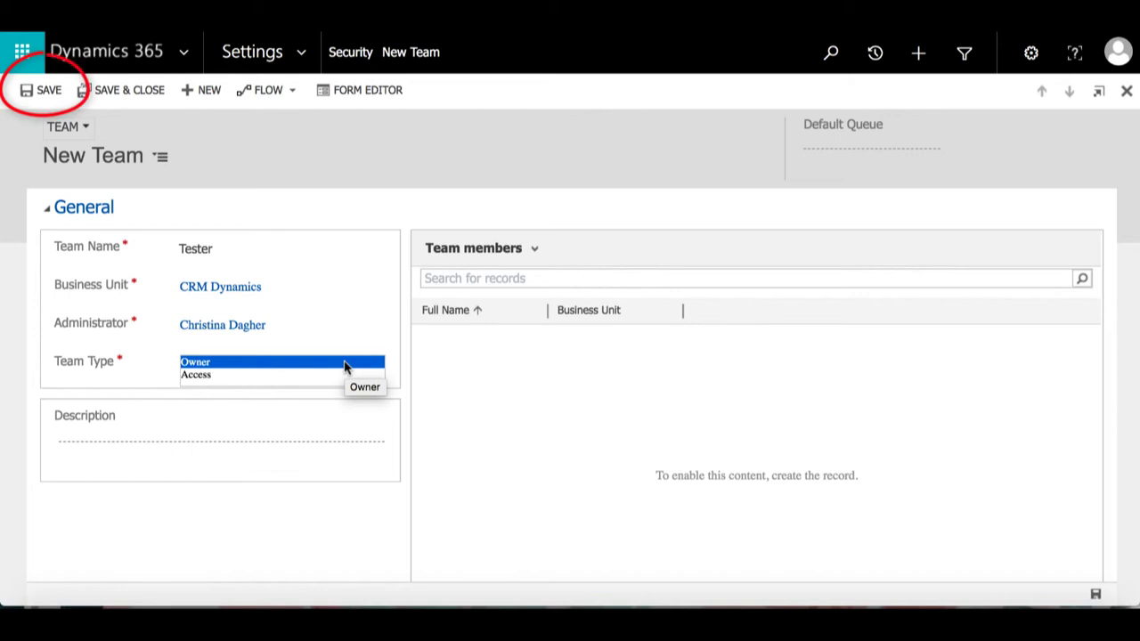
pyautogui.click(196, 361)
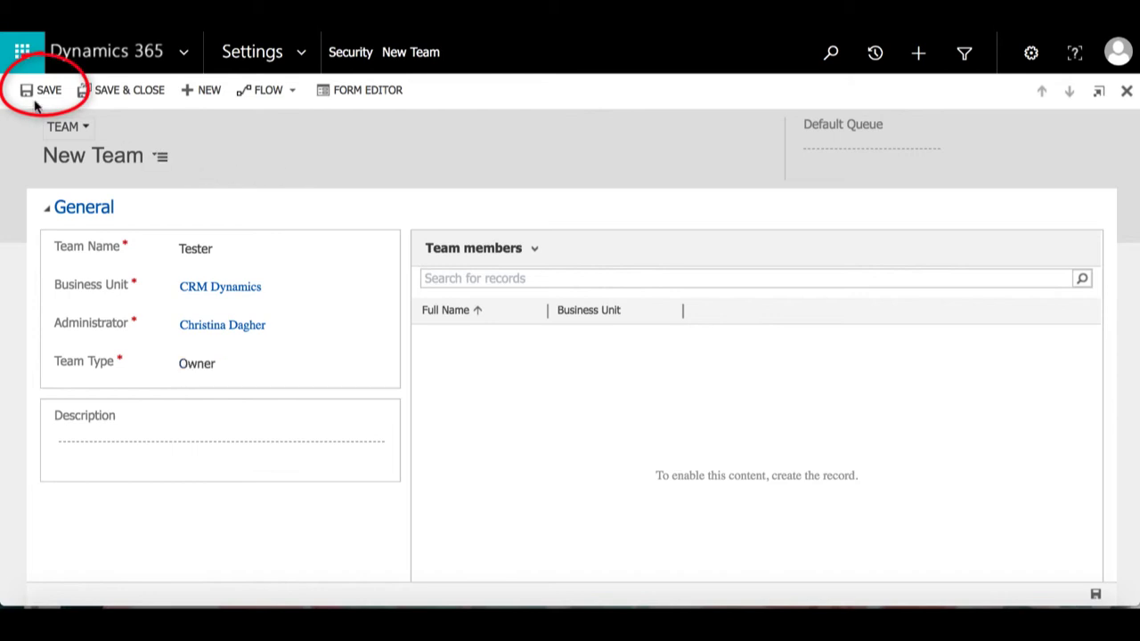
pyautogui.click(39, 91)
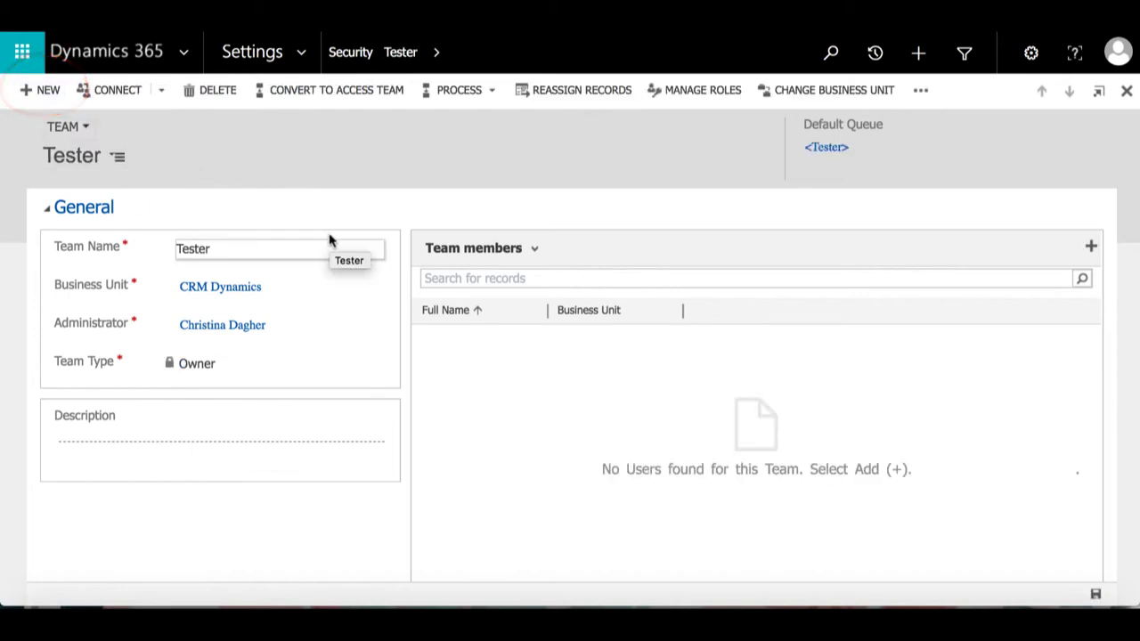
pyautogui.click(1091, 247)
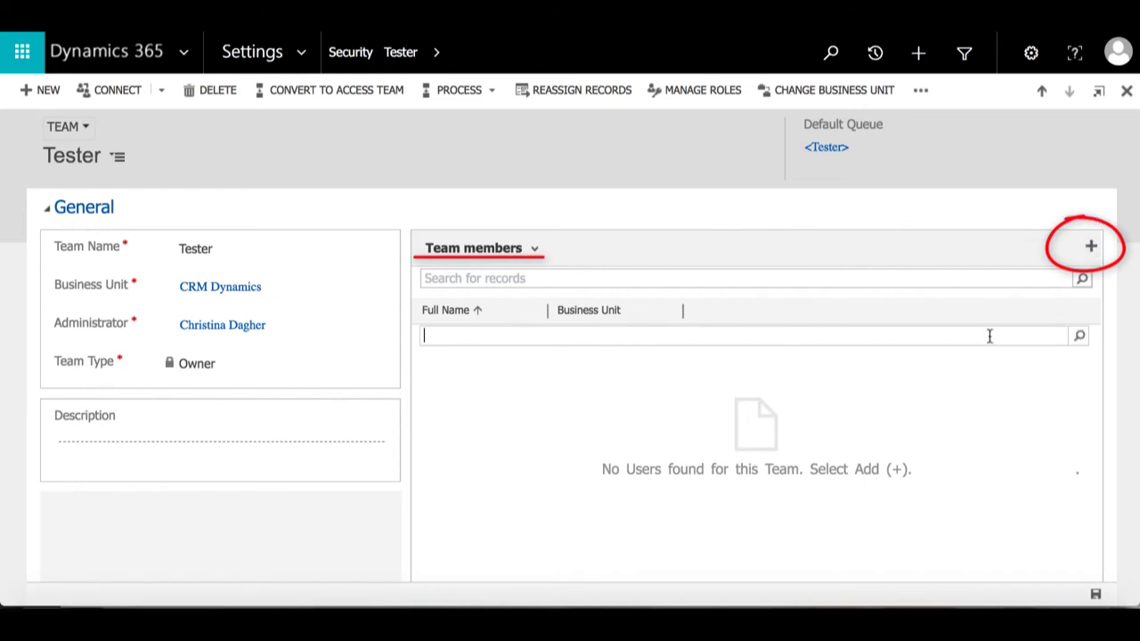
pyautogui.write('Christina')
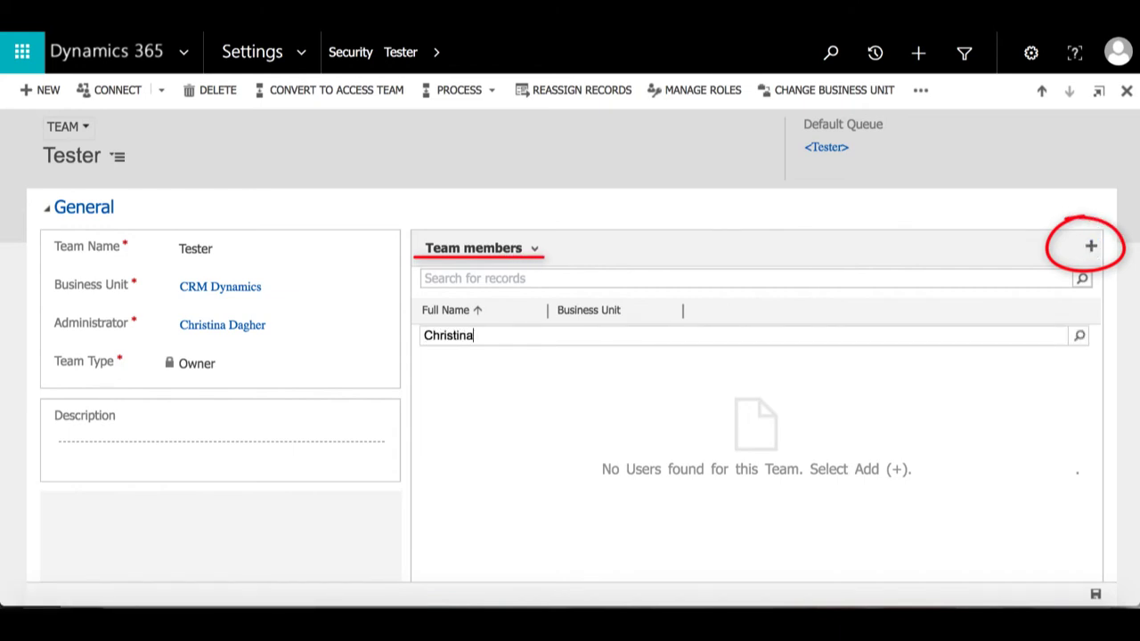